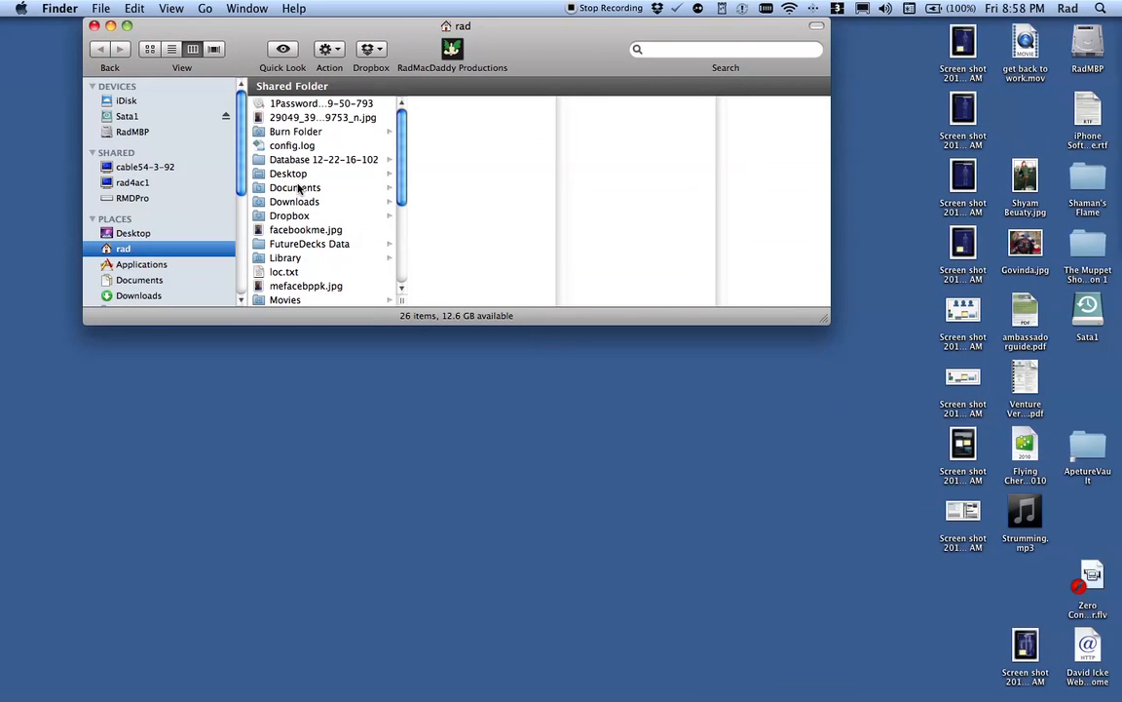
mouse_move(838, 659)
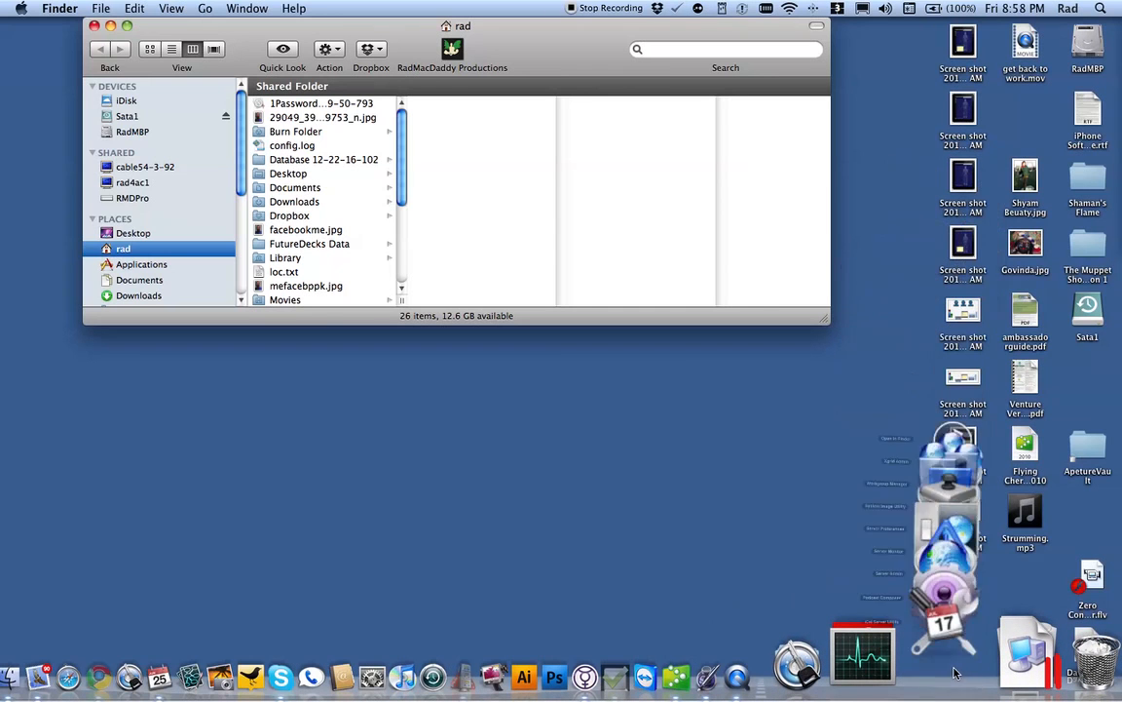
mouse_move(904, 647)
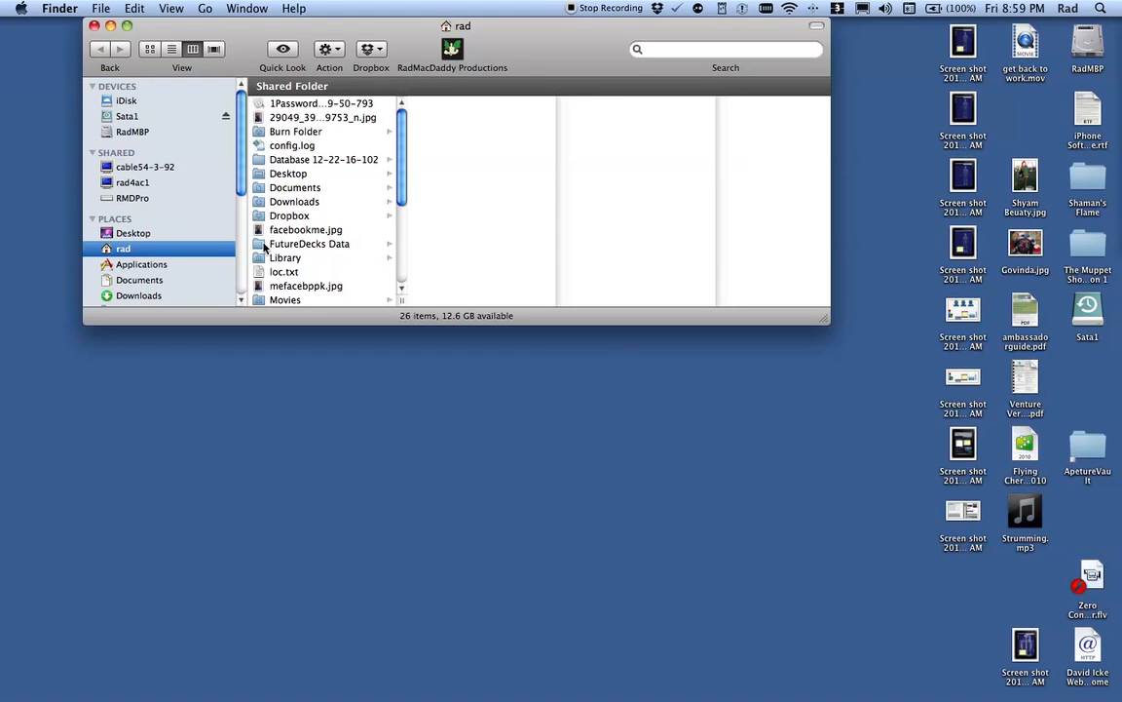
Step: Show the Documents folder's 145 items, including Accounting, Adobe and Address Book files
left_click(296, 187)
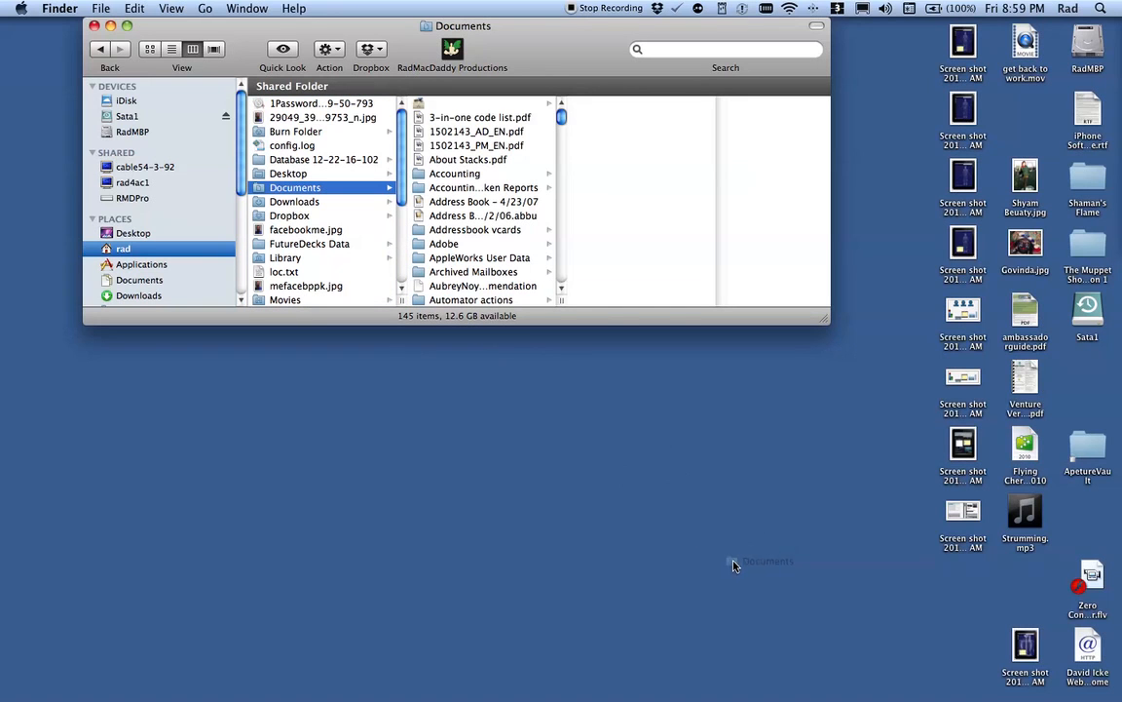
mouse_move(735, 565)
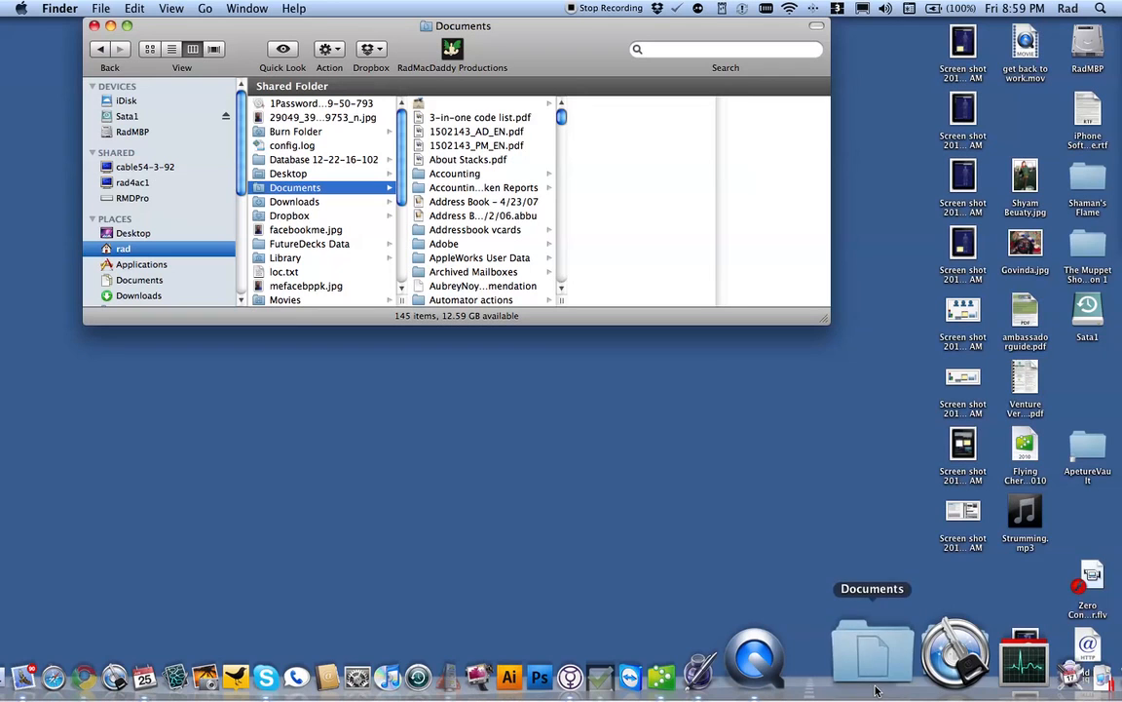
mouse_move(804, 658)
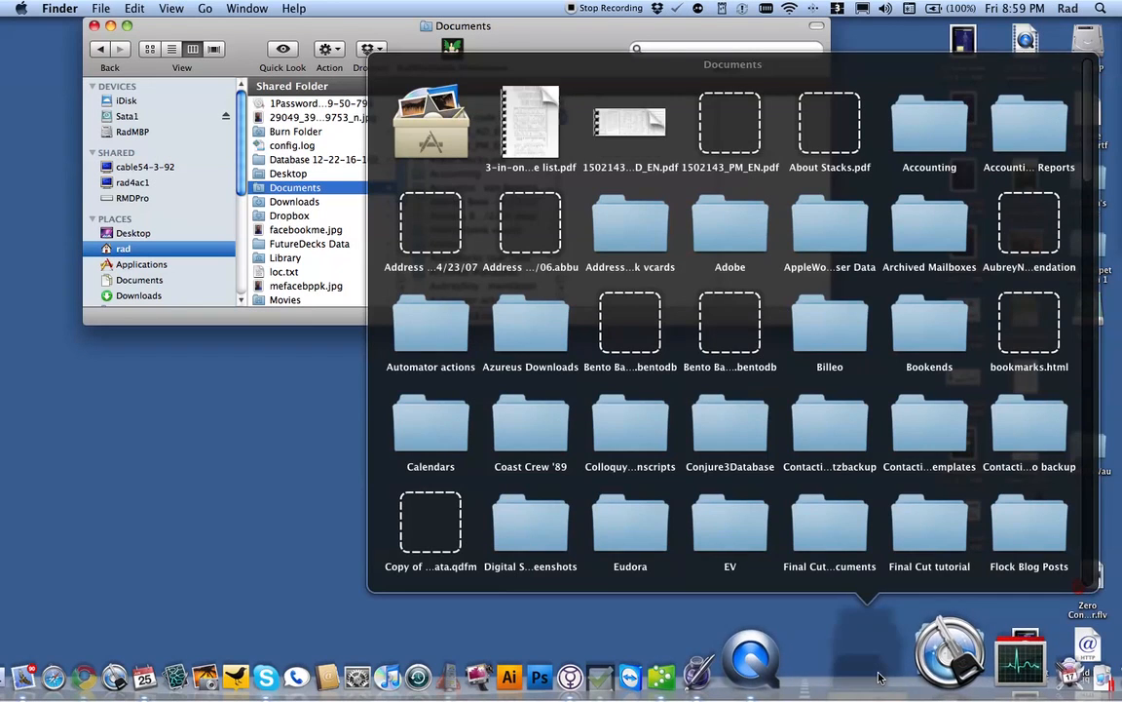
Step: Scroll the Documents grid down past QuickBooks and Solar, then return to its first items
scroll("down", 3)
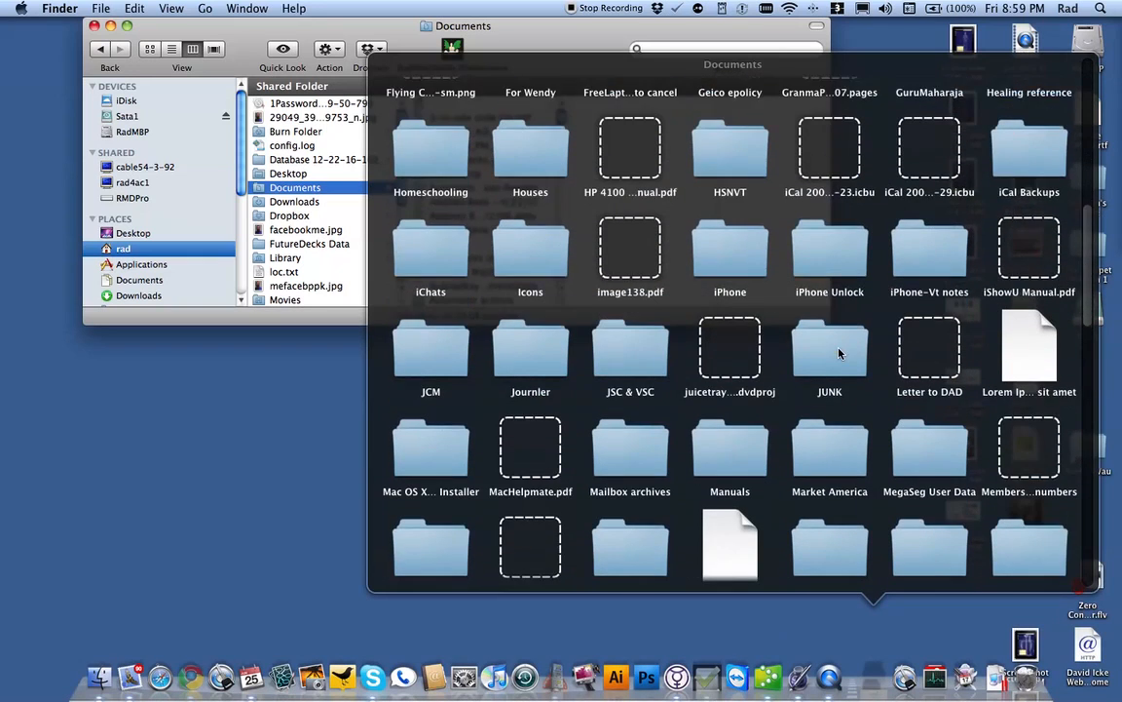
scroll("down", 3)
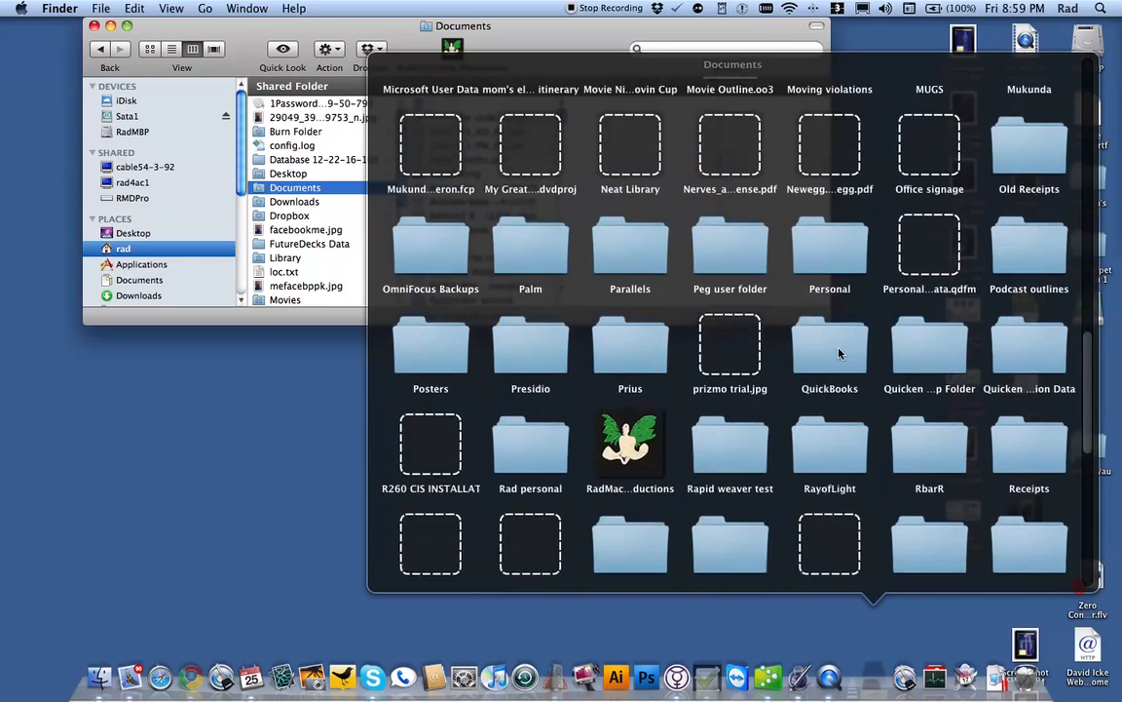
scroll("down", 3)
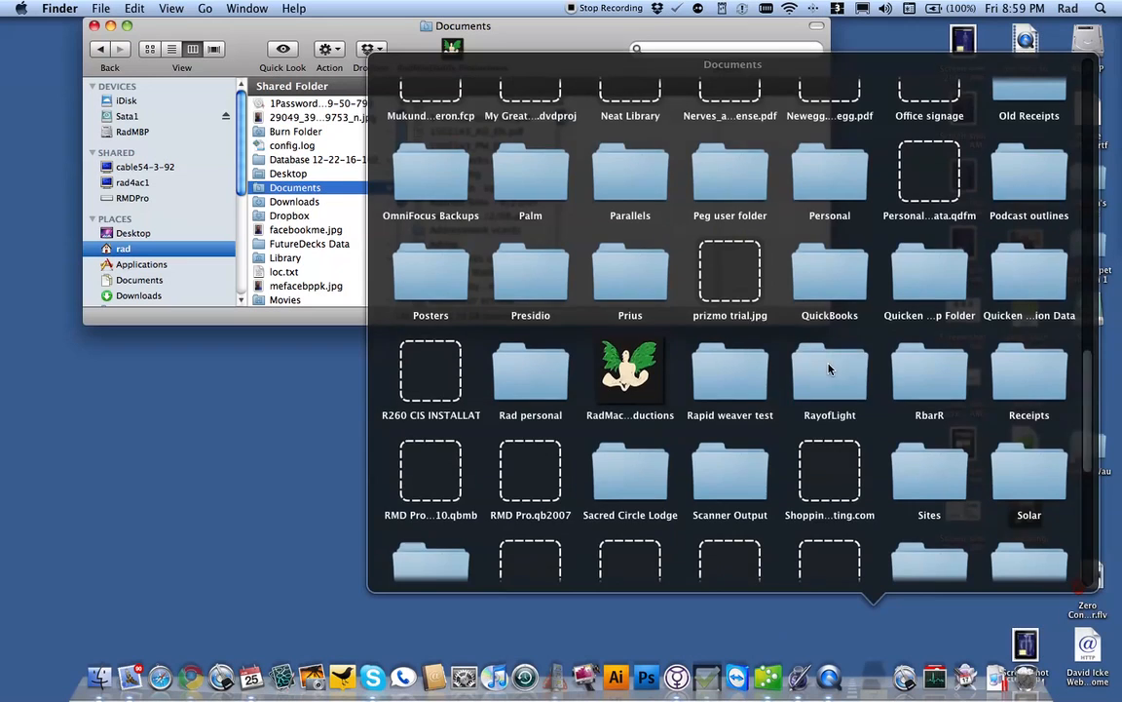
double_click(830, 367)
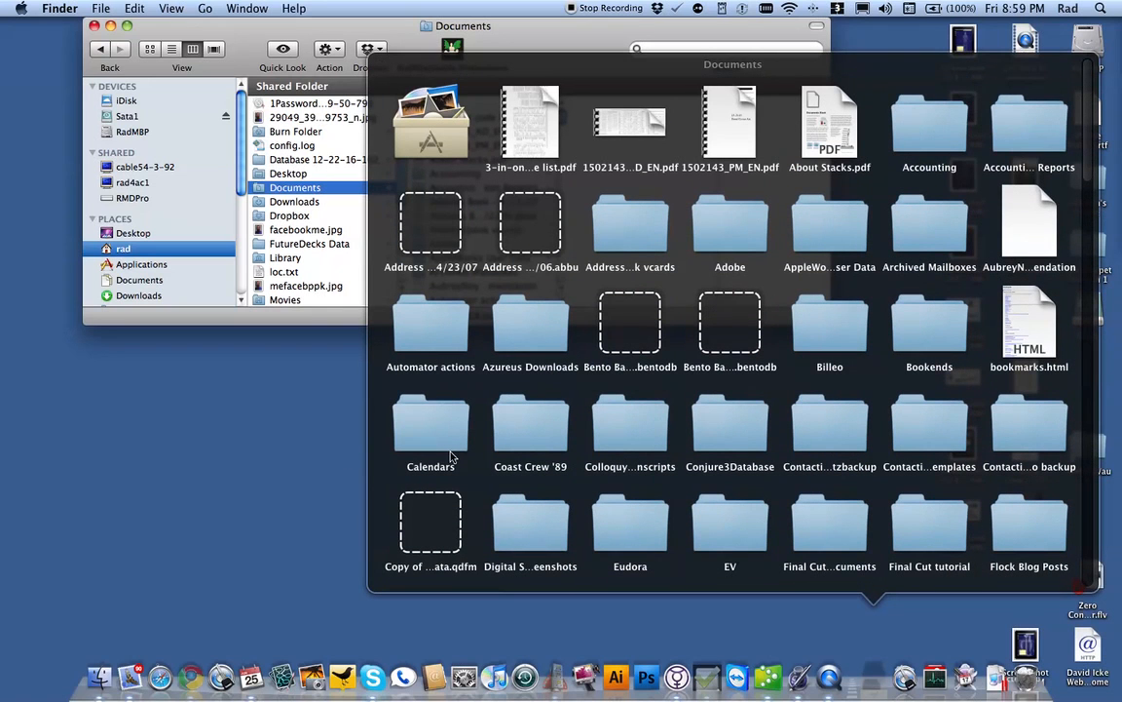
mouse_move(620, 452)
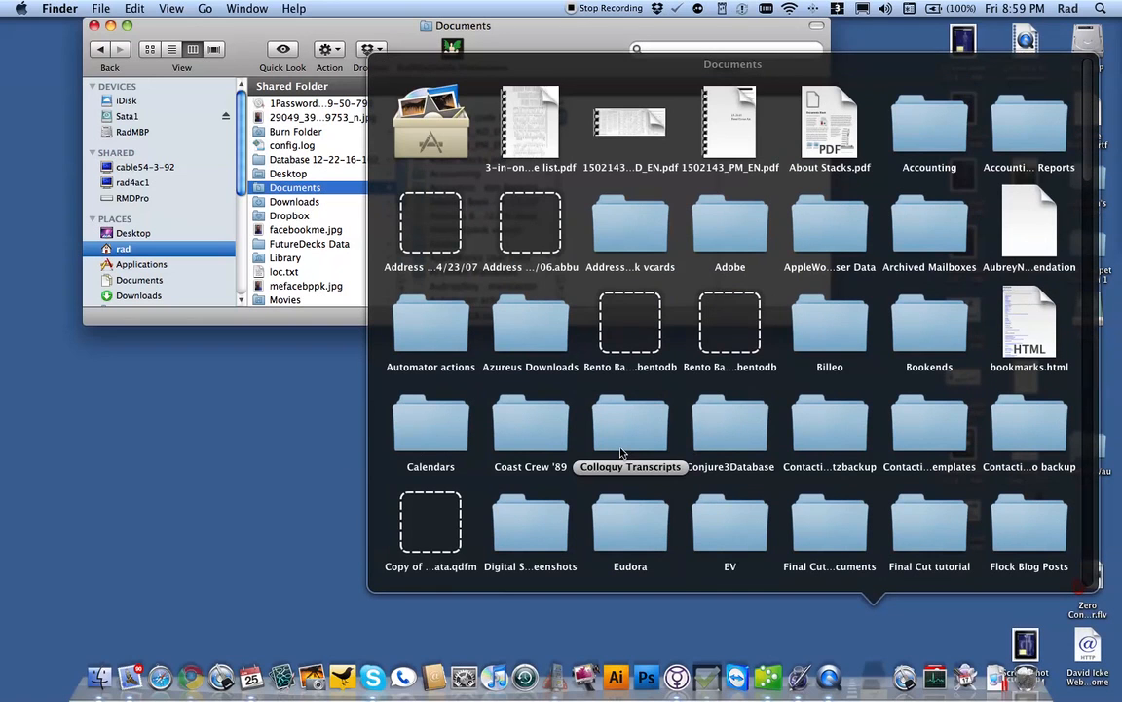
scroll("down", 3)
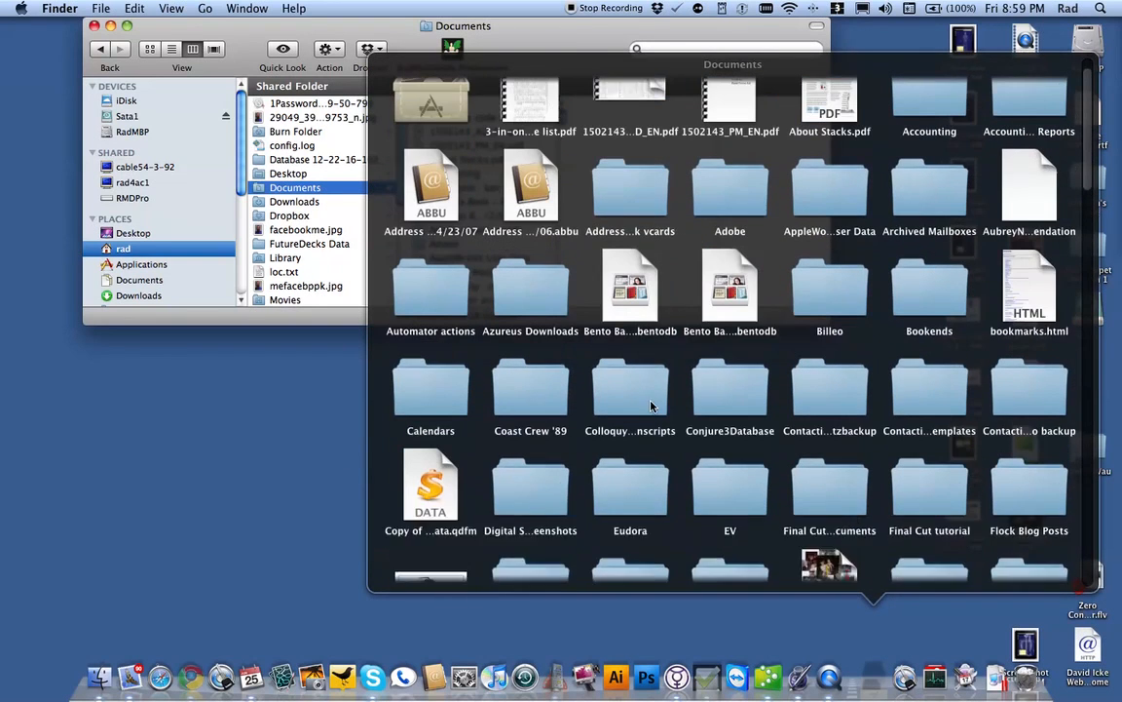